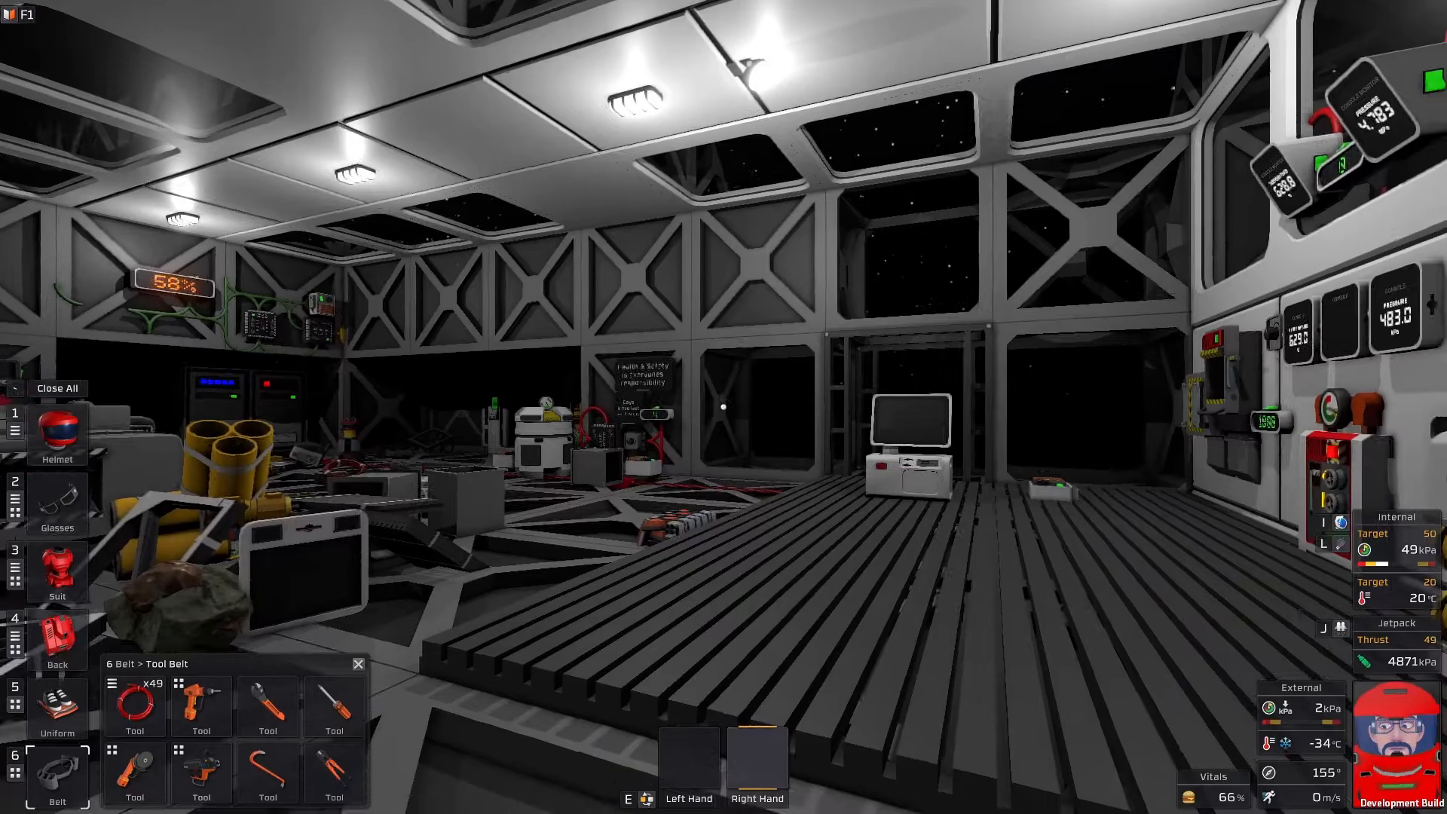
pyautogui.moveTo(723, 407)
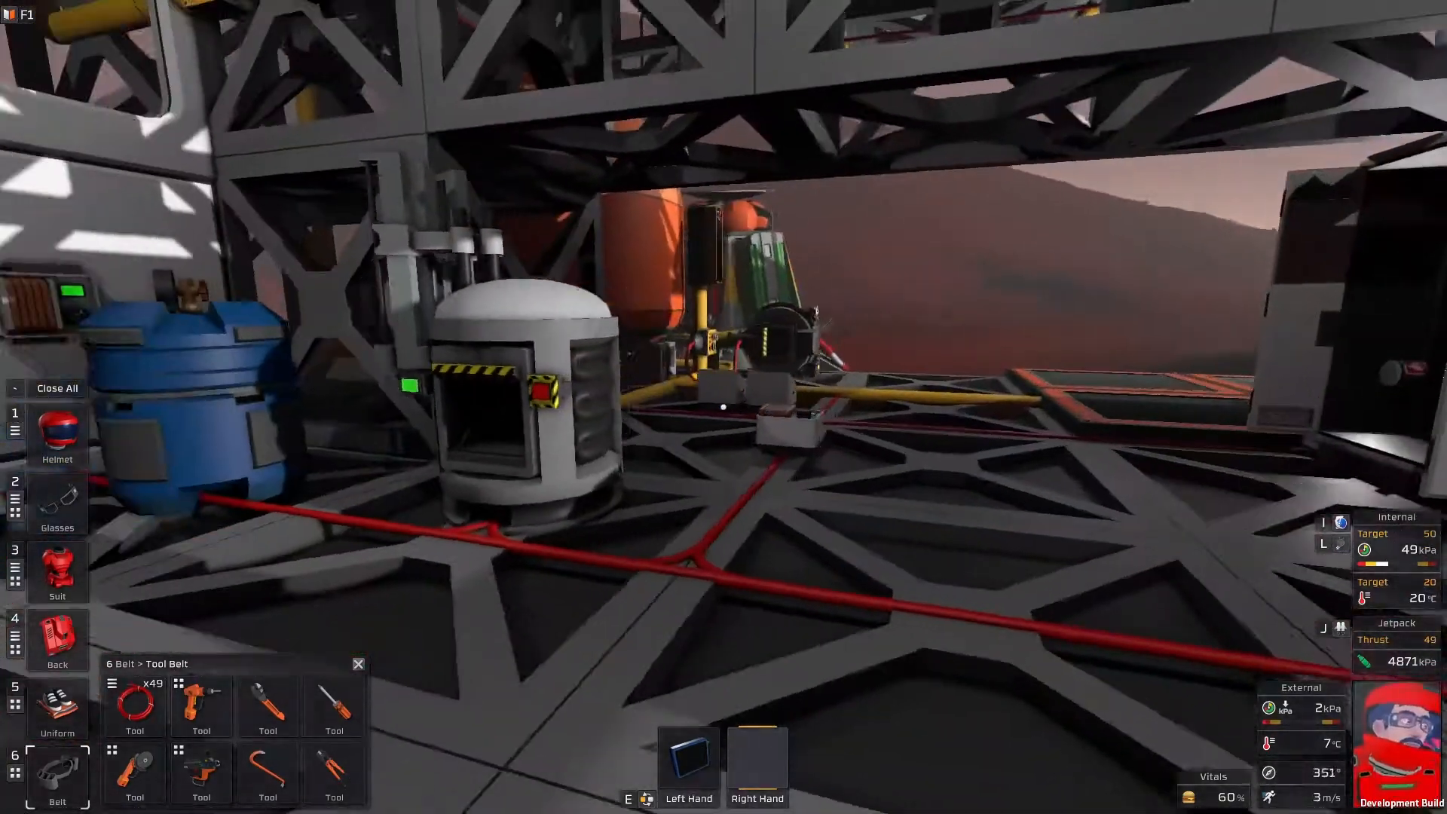
pyautogui.moveTo(723, 407)
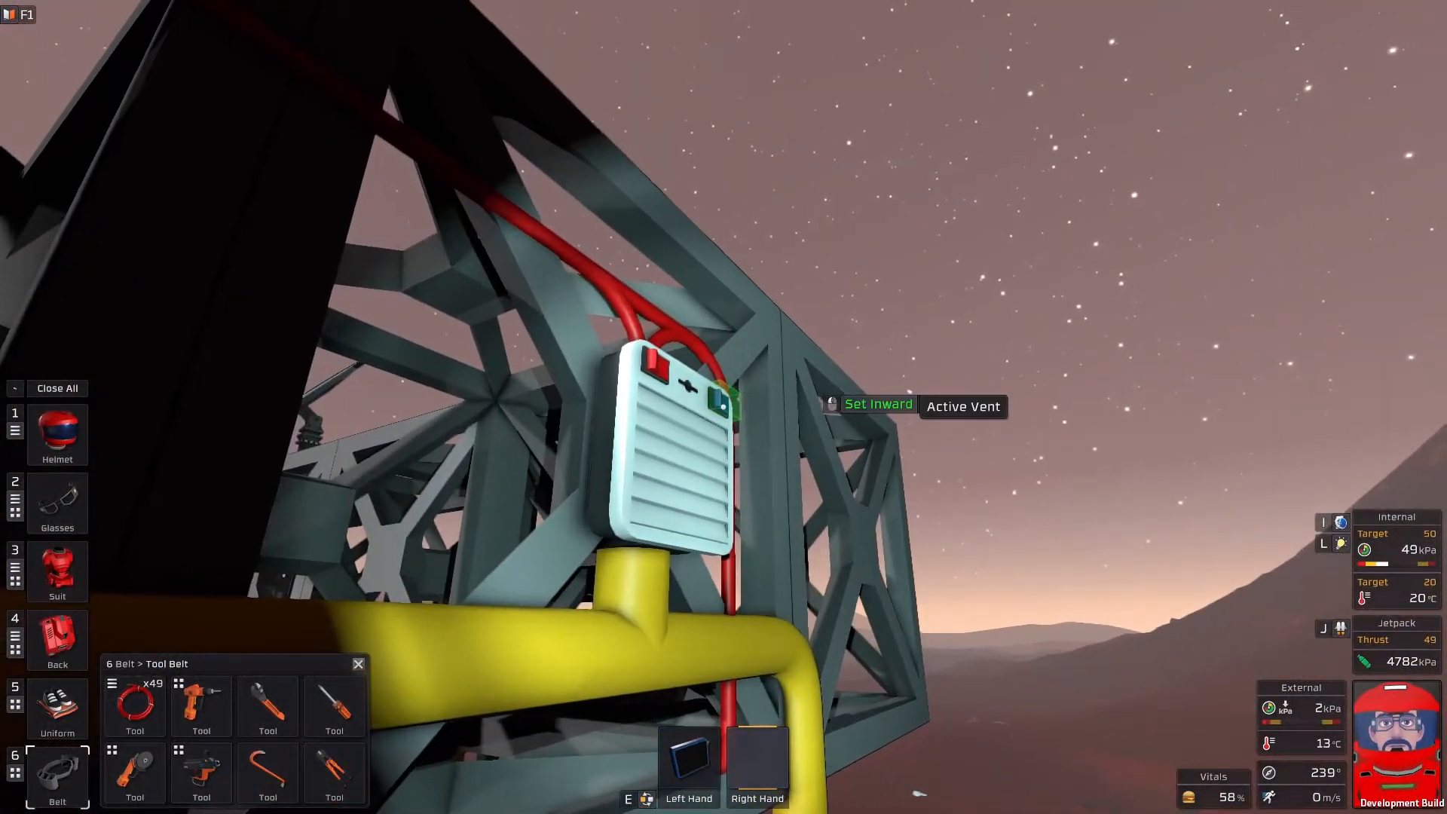
pyautogui.moveTo(724, 407)
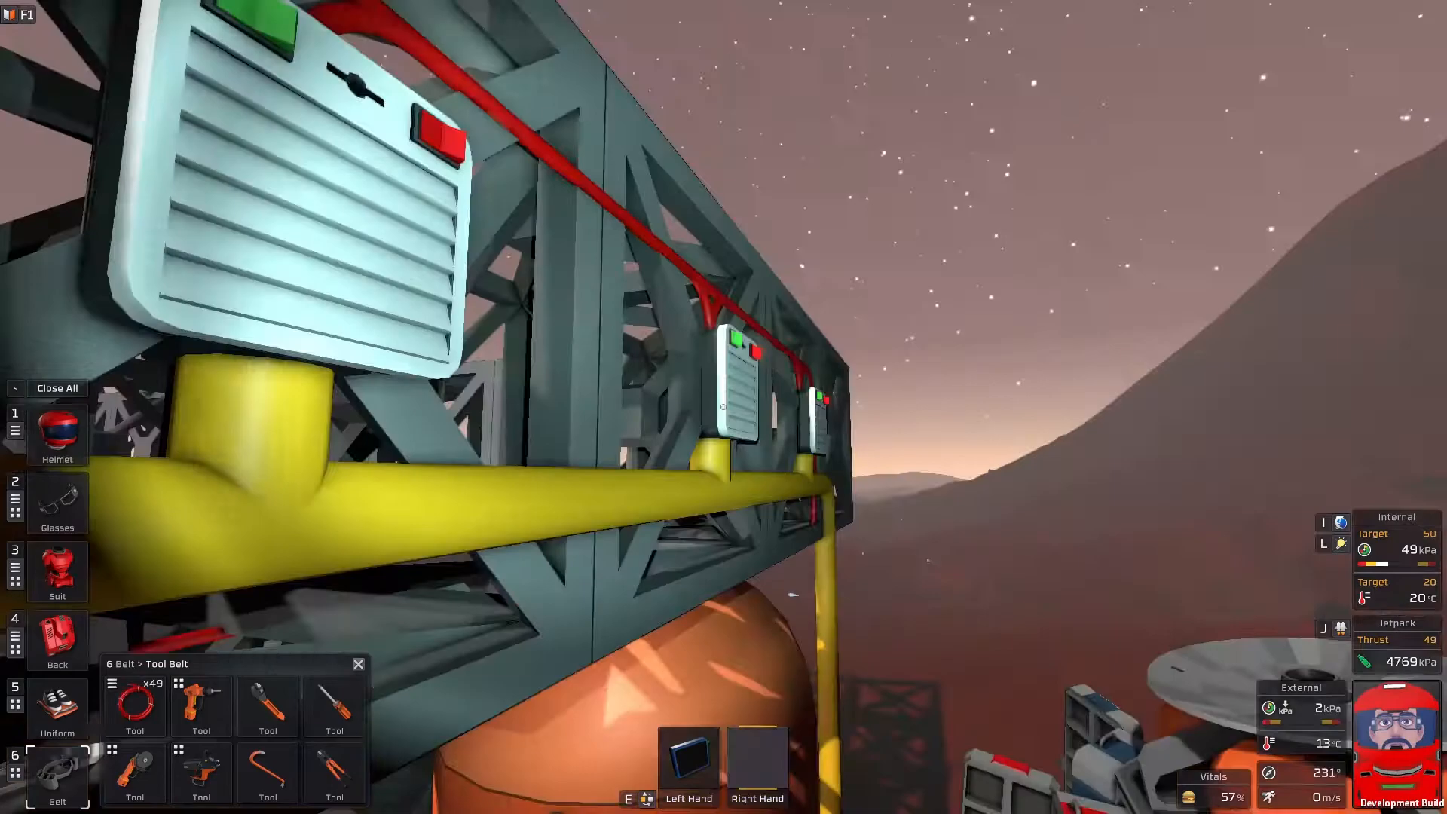
pyautogui.moveTo(723, 407)
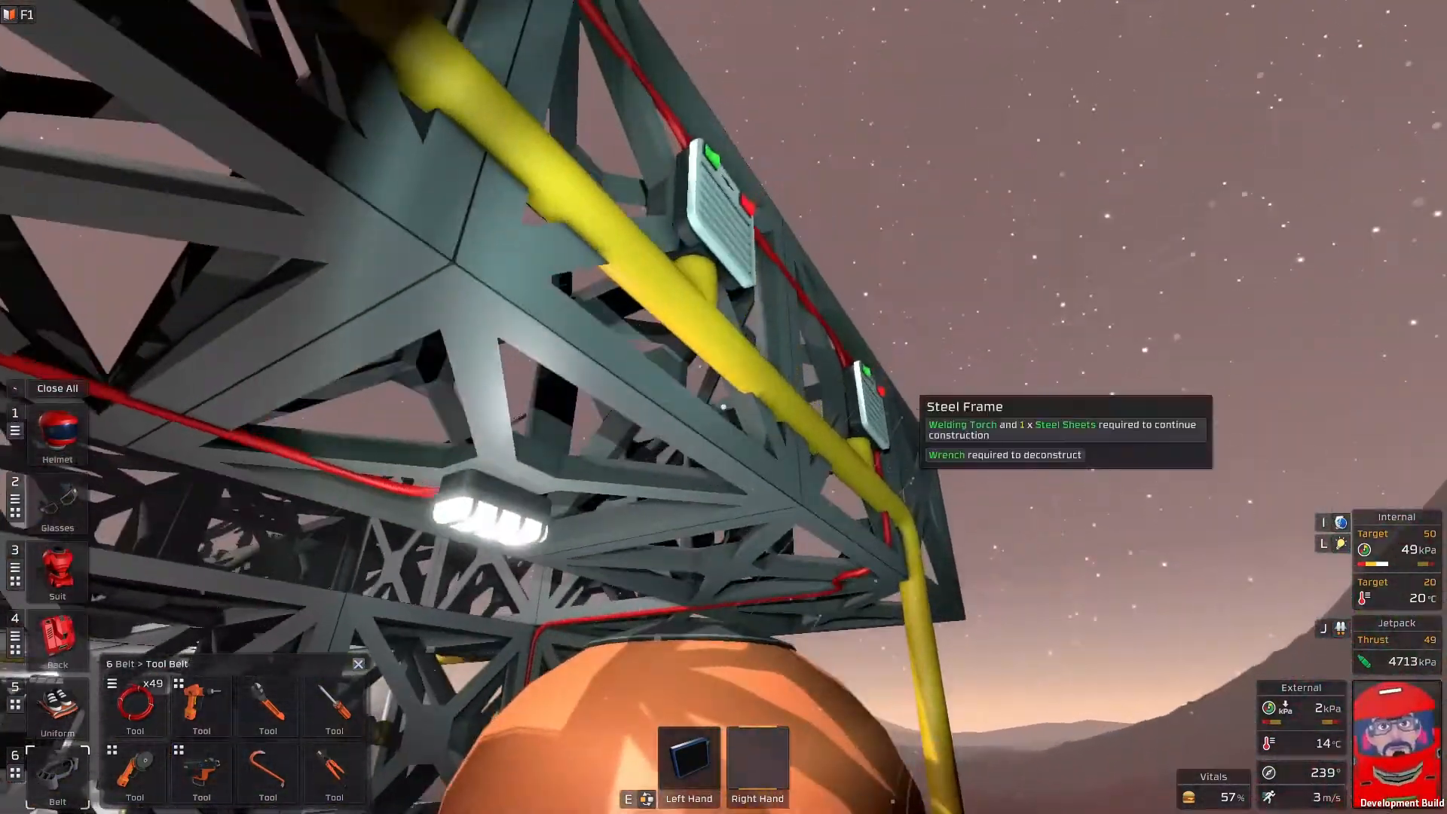
pyautogui.moveTo(724, 407)
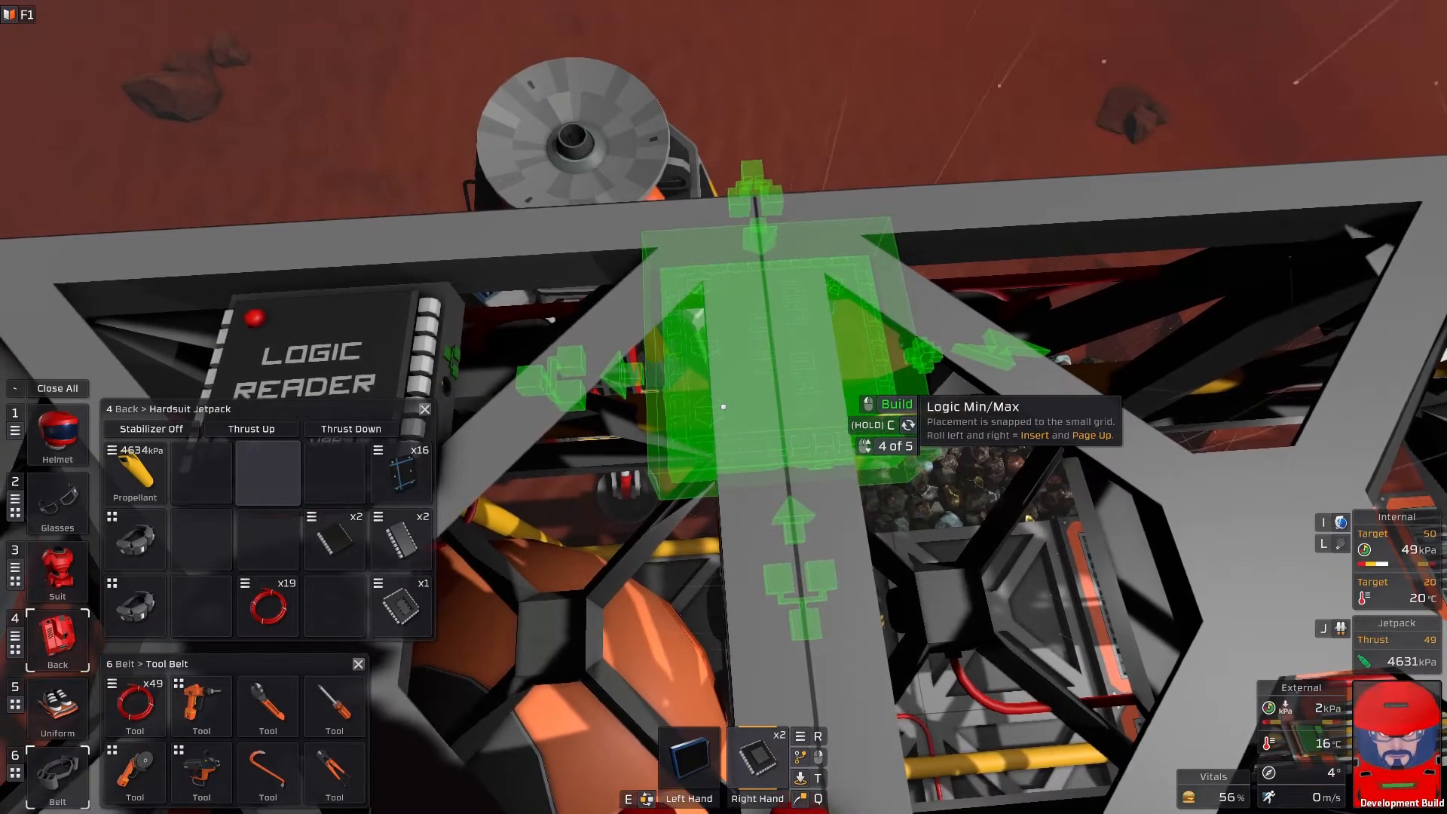
# Rotate the hologram and place the Batch Writer on the frame above the tank
pyautogui.scroll(-3)
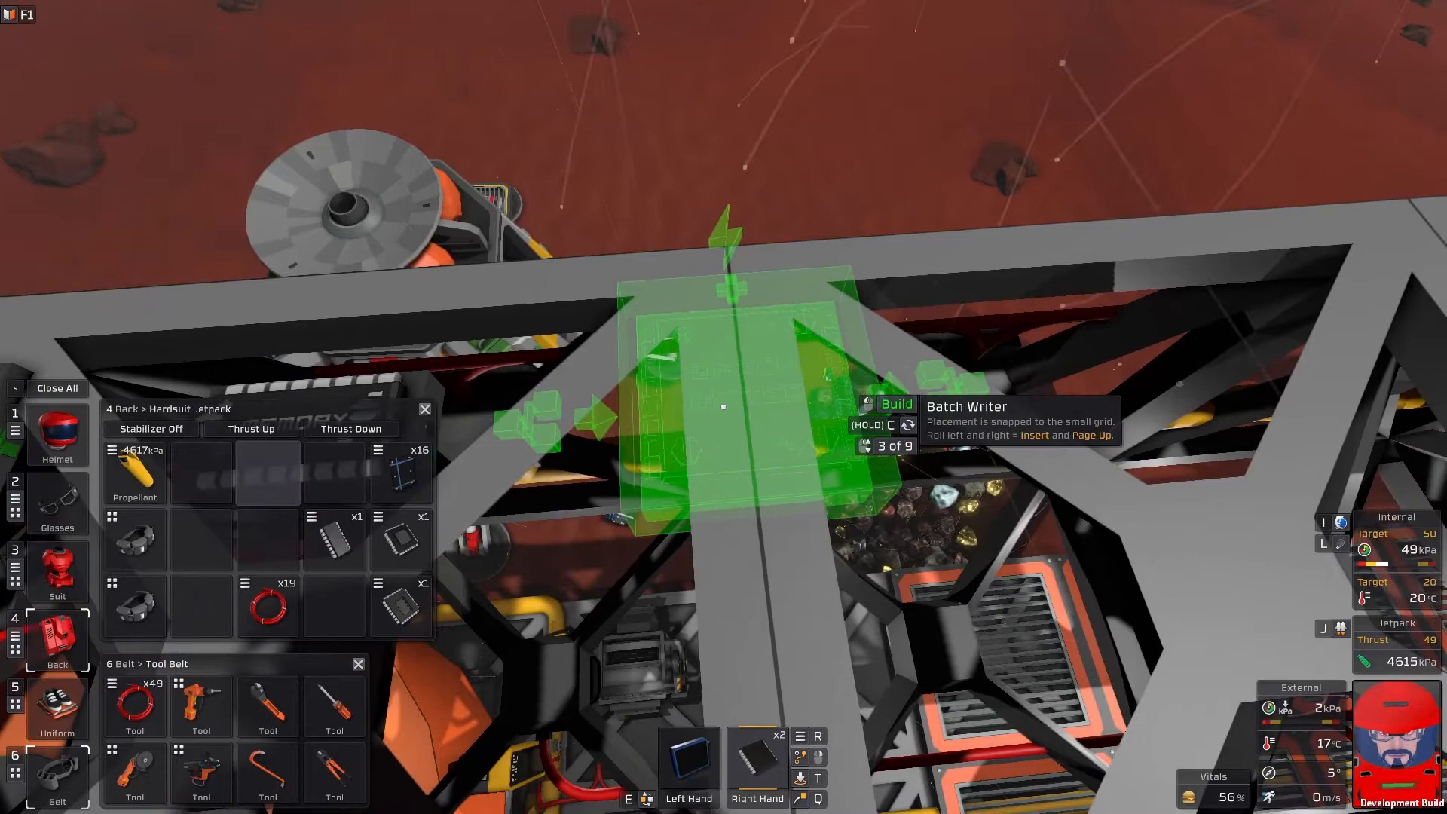
pyautogui.click(724, 405)
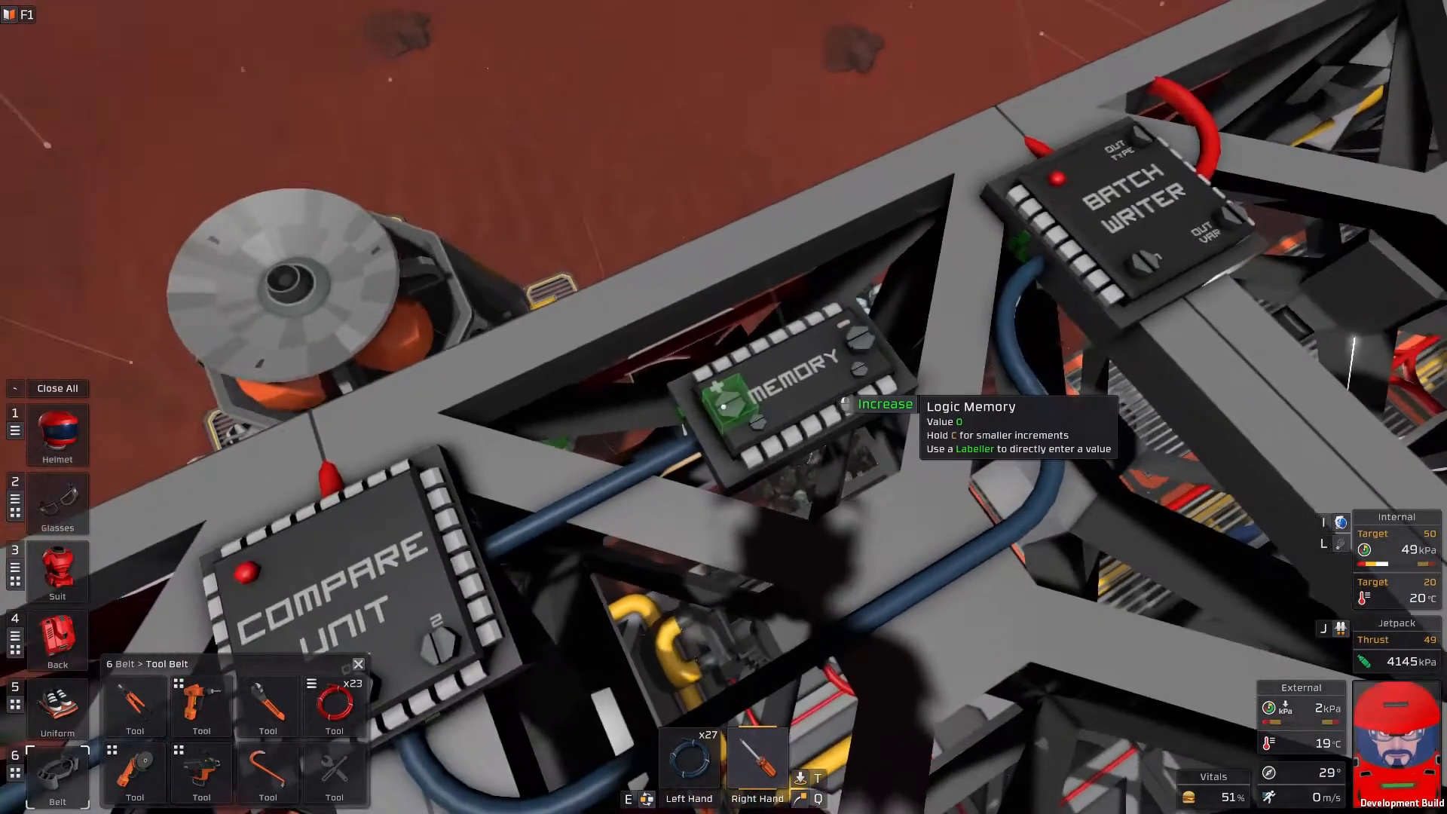
# Increase the Logic Memory's stored value in 1000 steps until it reads 4400
pyautogui.click(883, 404)
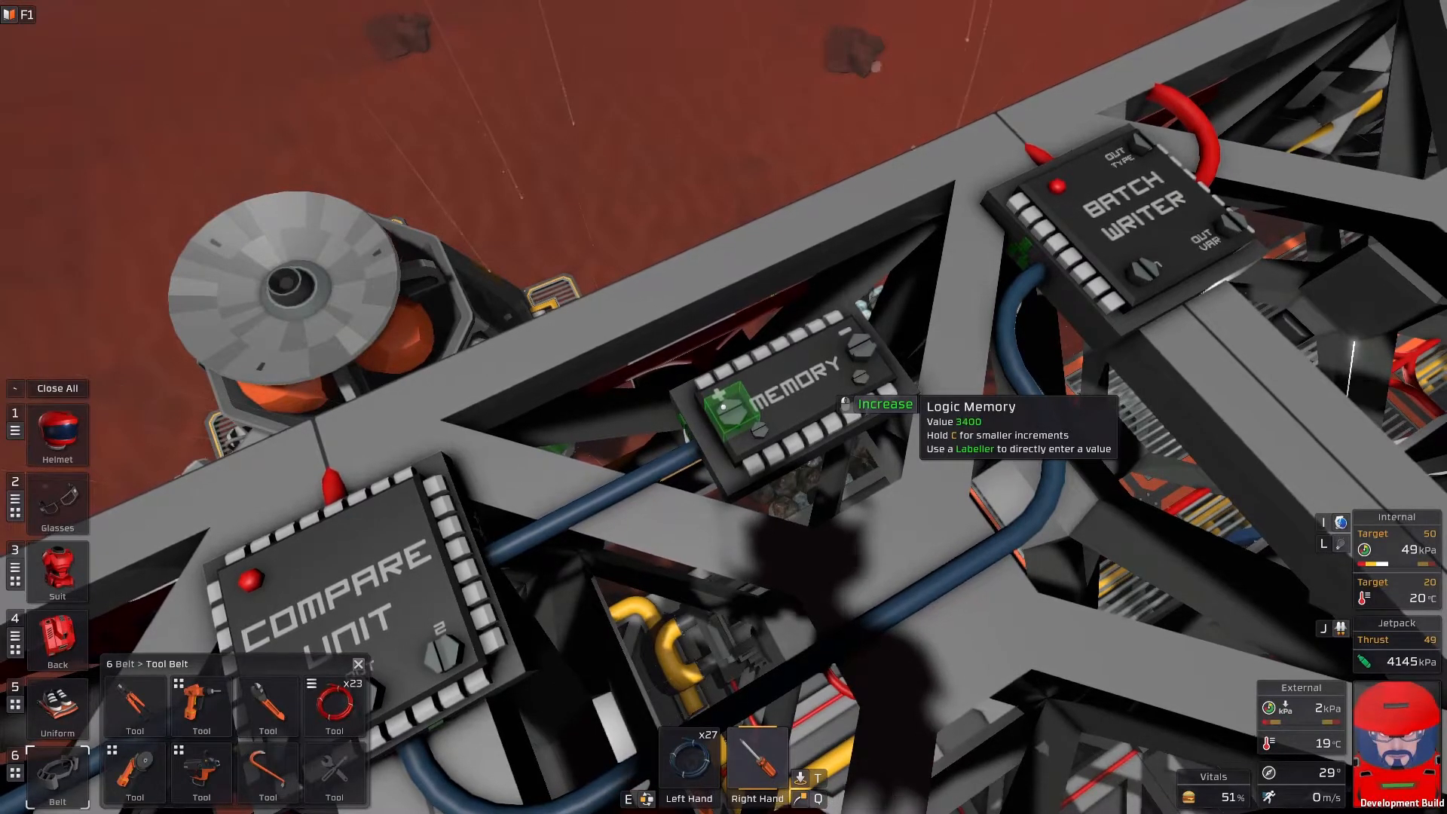
pyautogui.click(883, 404)
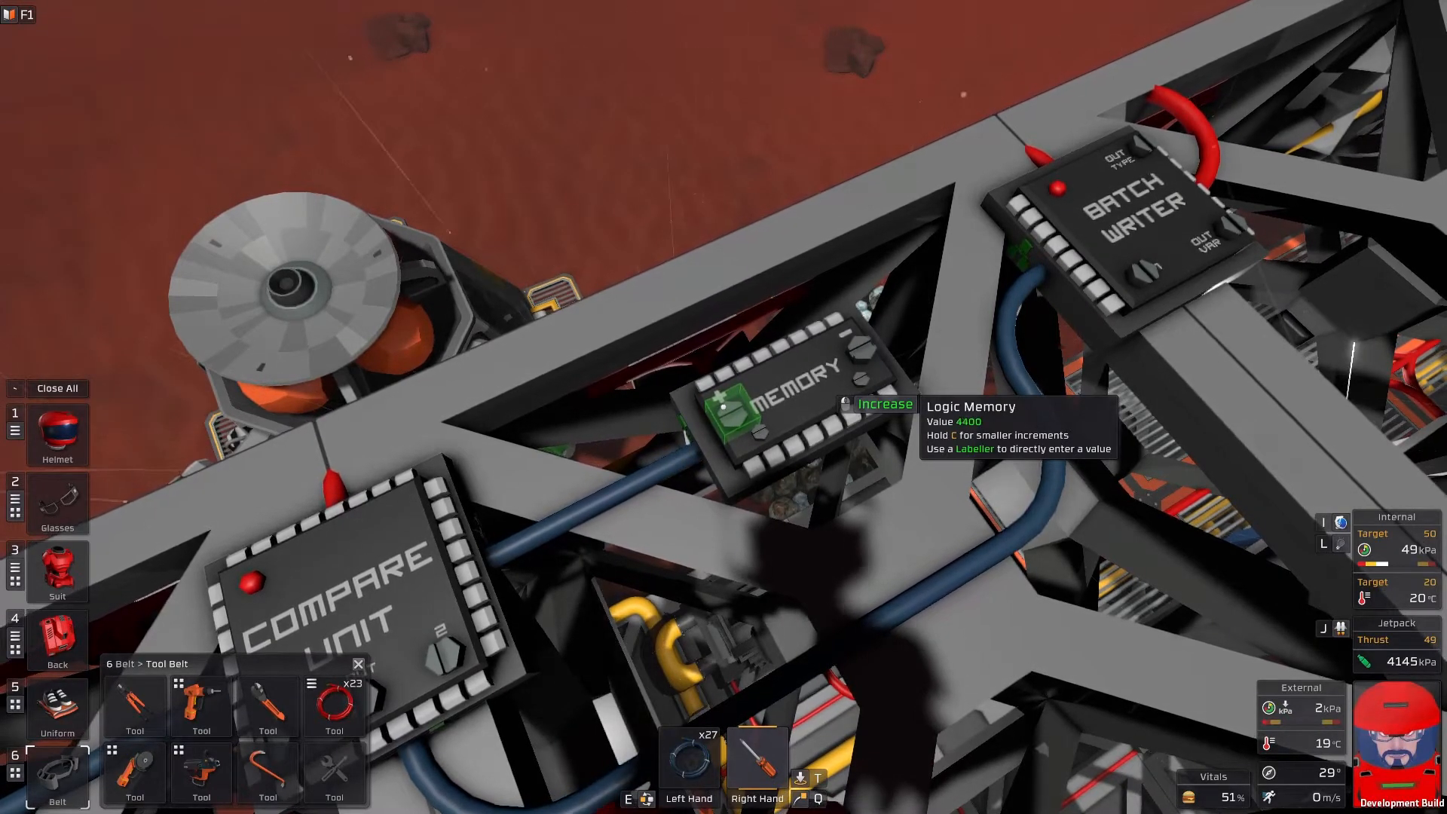
pyautogui.click(883, 404)
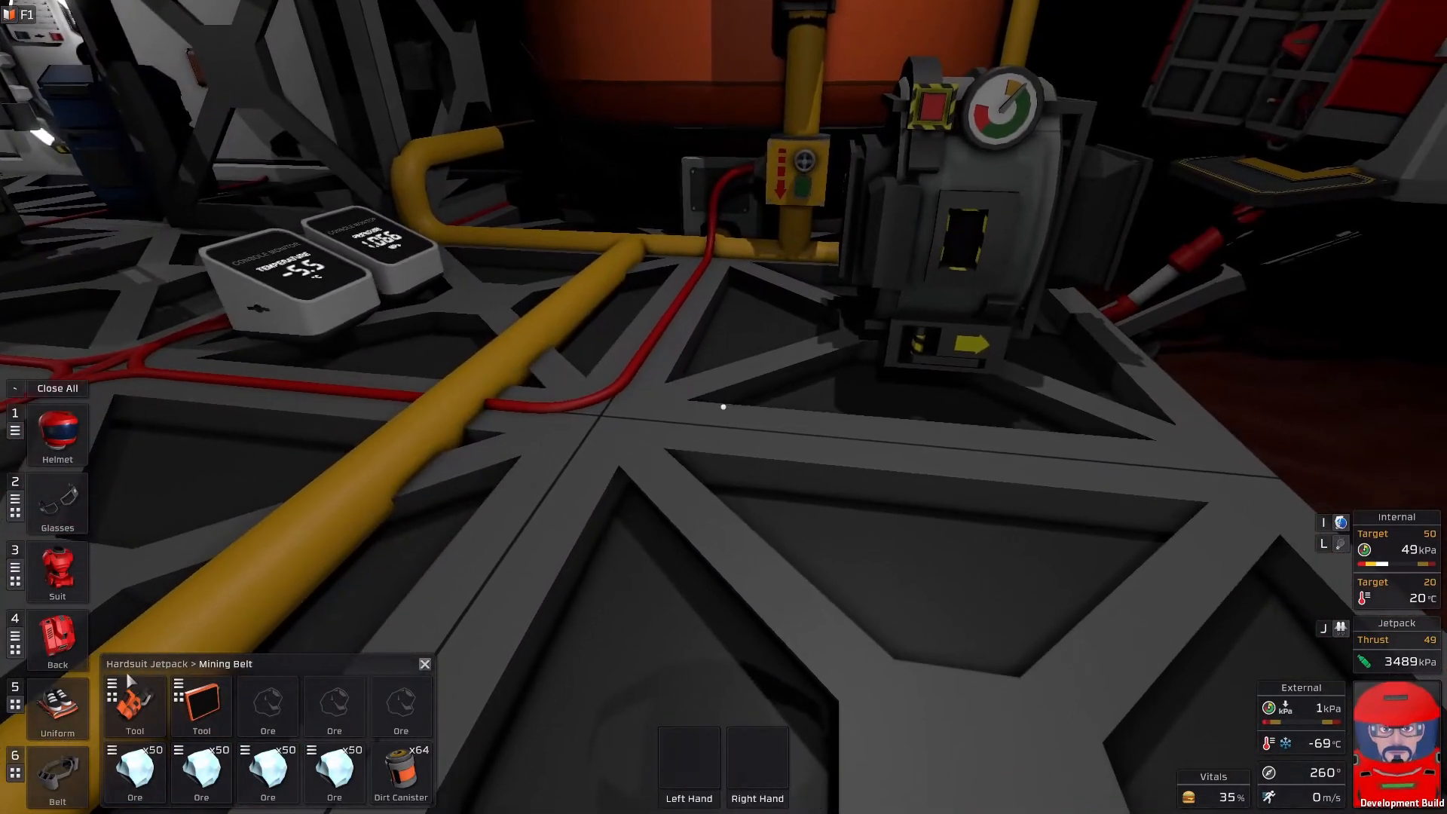
# Place a Logic Writer on the floor frame and a Logic Compare unit beside it
pyautogui.click(56, 639)
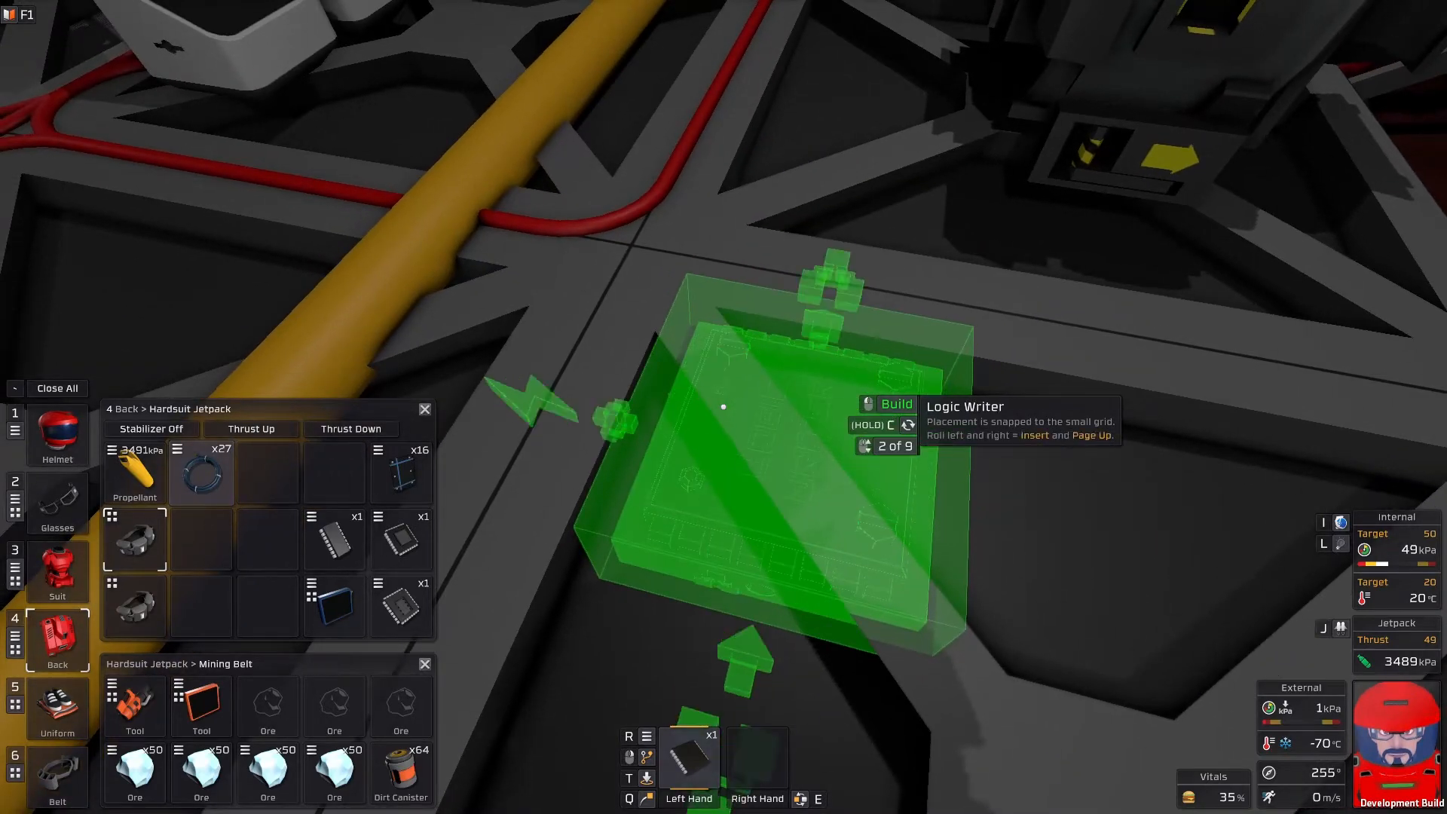
pyautogui.click(723, 406)
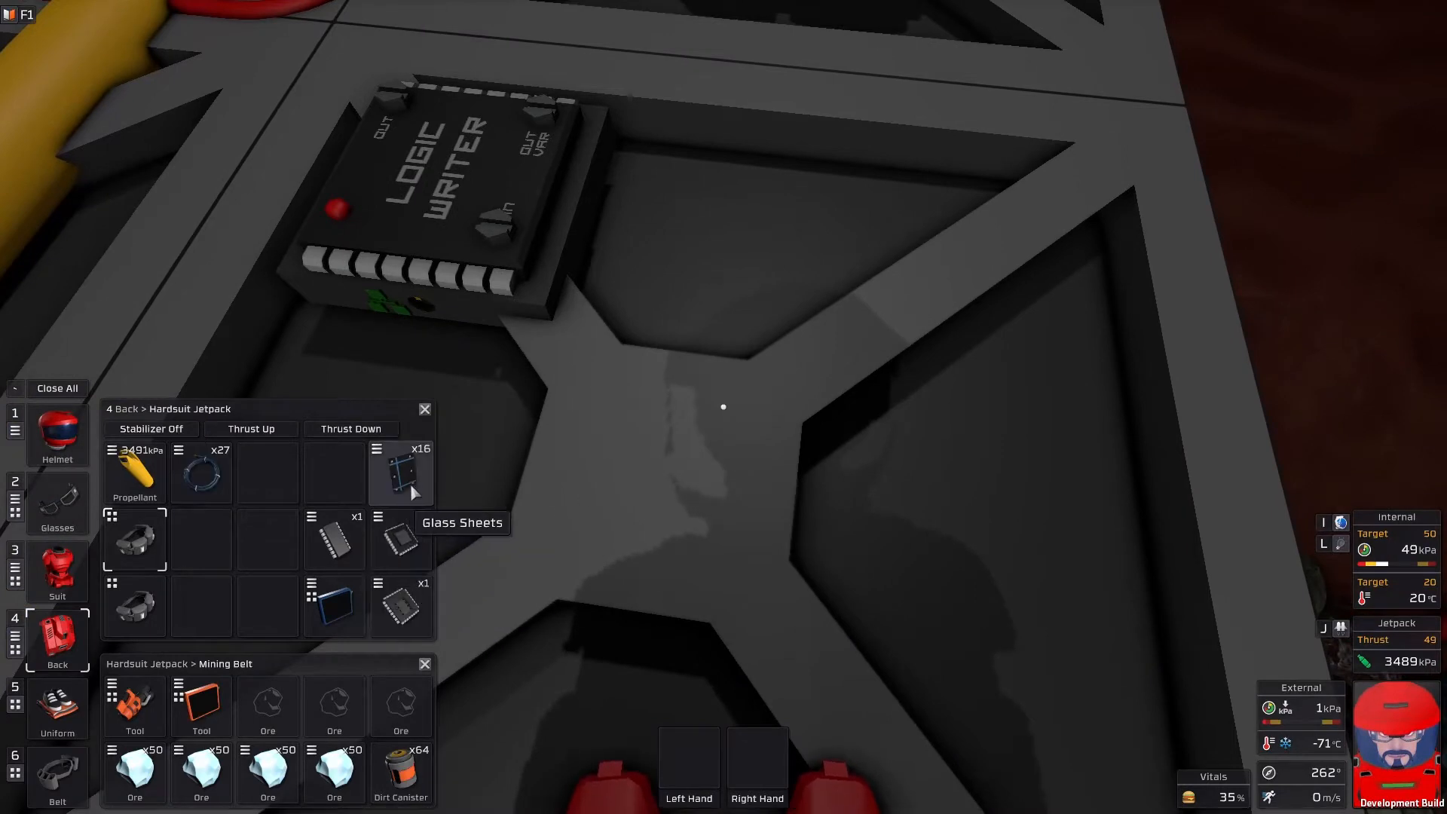
pyautogui.moveTo(401, 540)
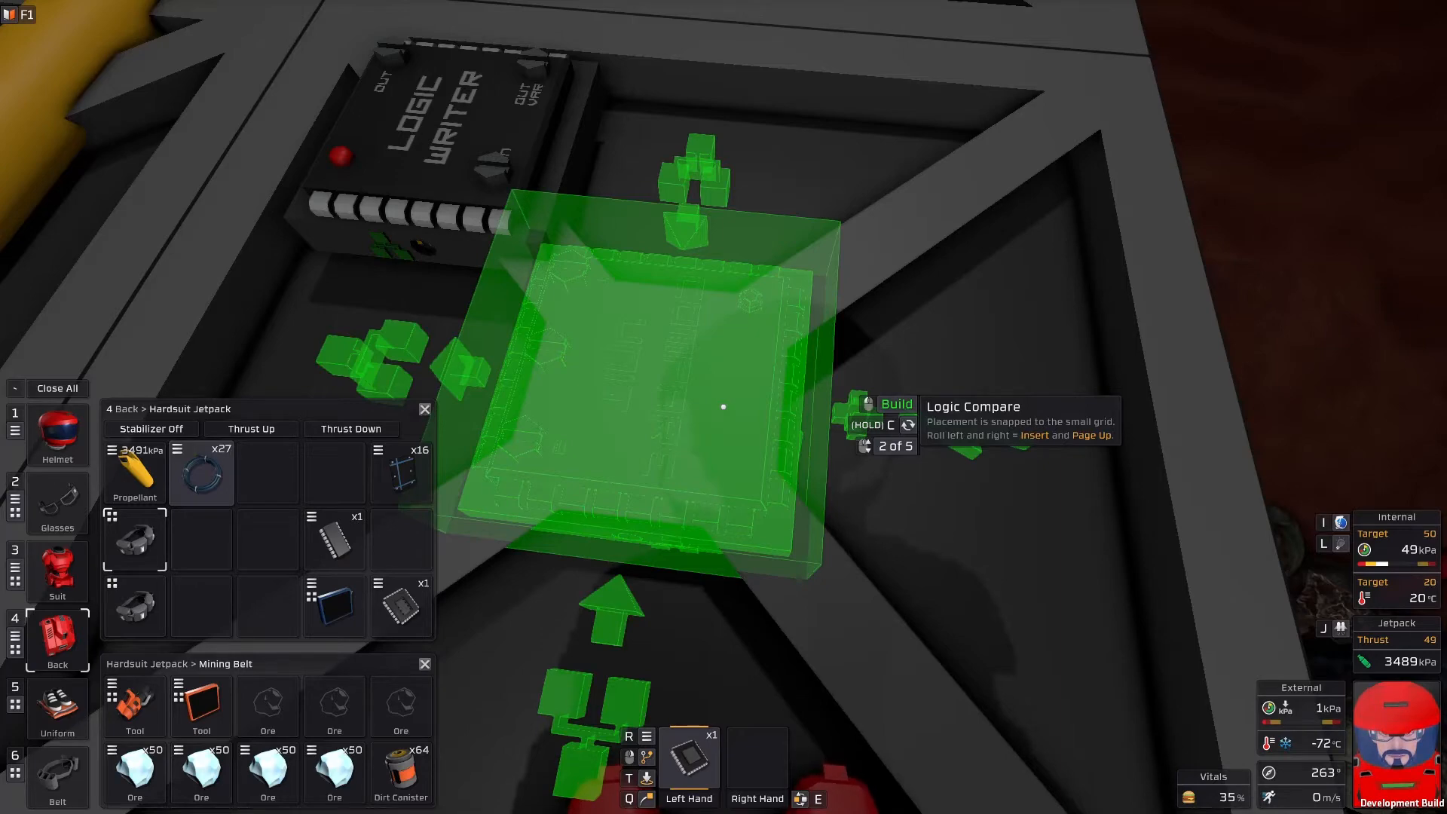
pyautogui.click(722, 406)
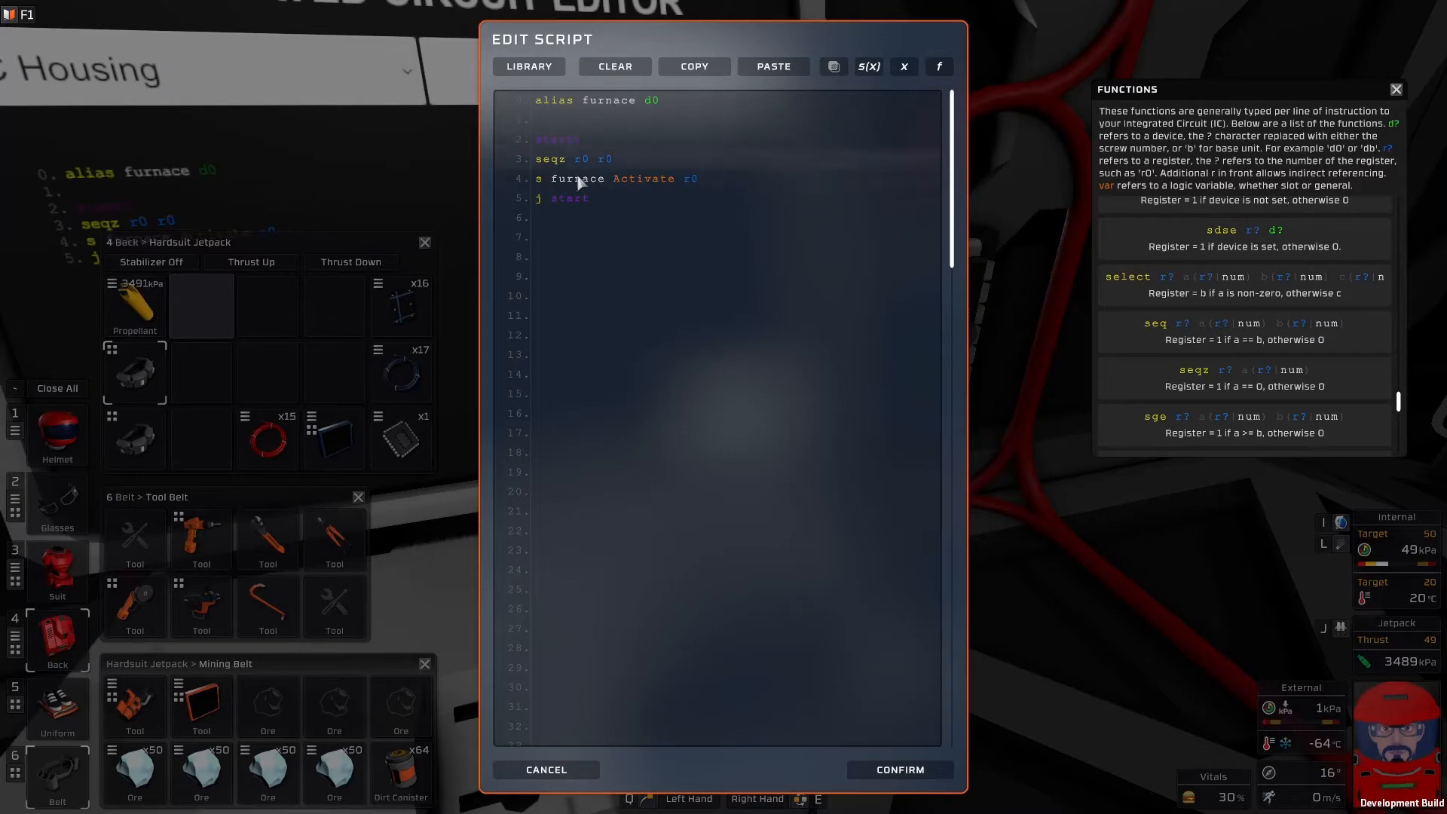
# Enter the furnace script: alias furnace d0, start:, seqz r0 r0, s furnace Activate r0, j start
pyautogui.click(565, 158)
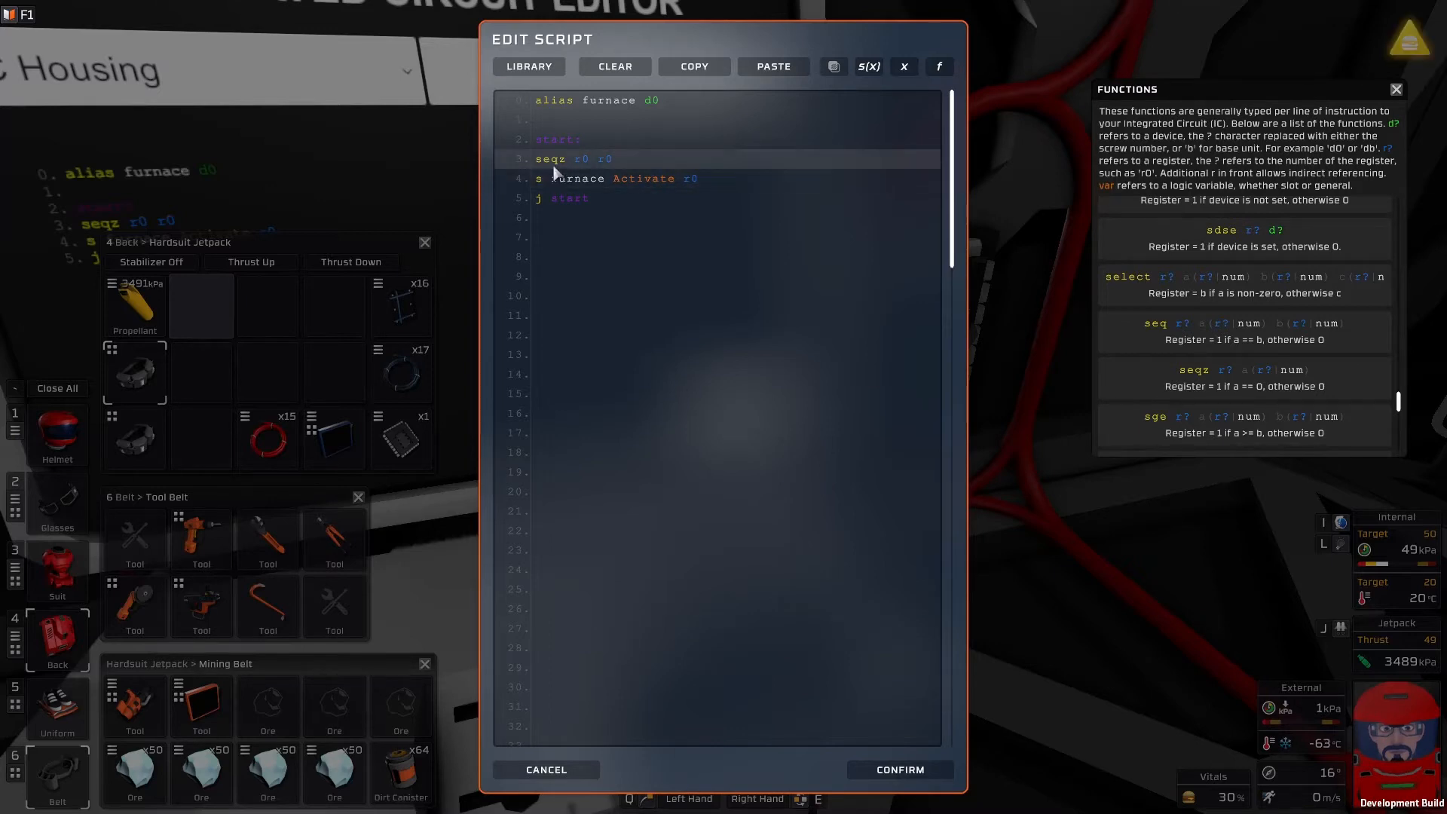
pyautogui.moveTo(584, 170)
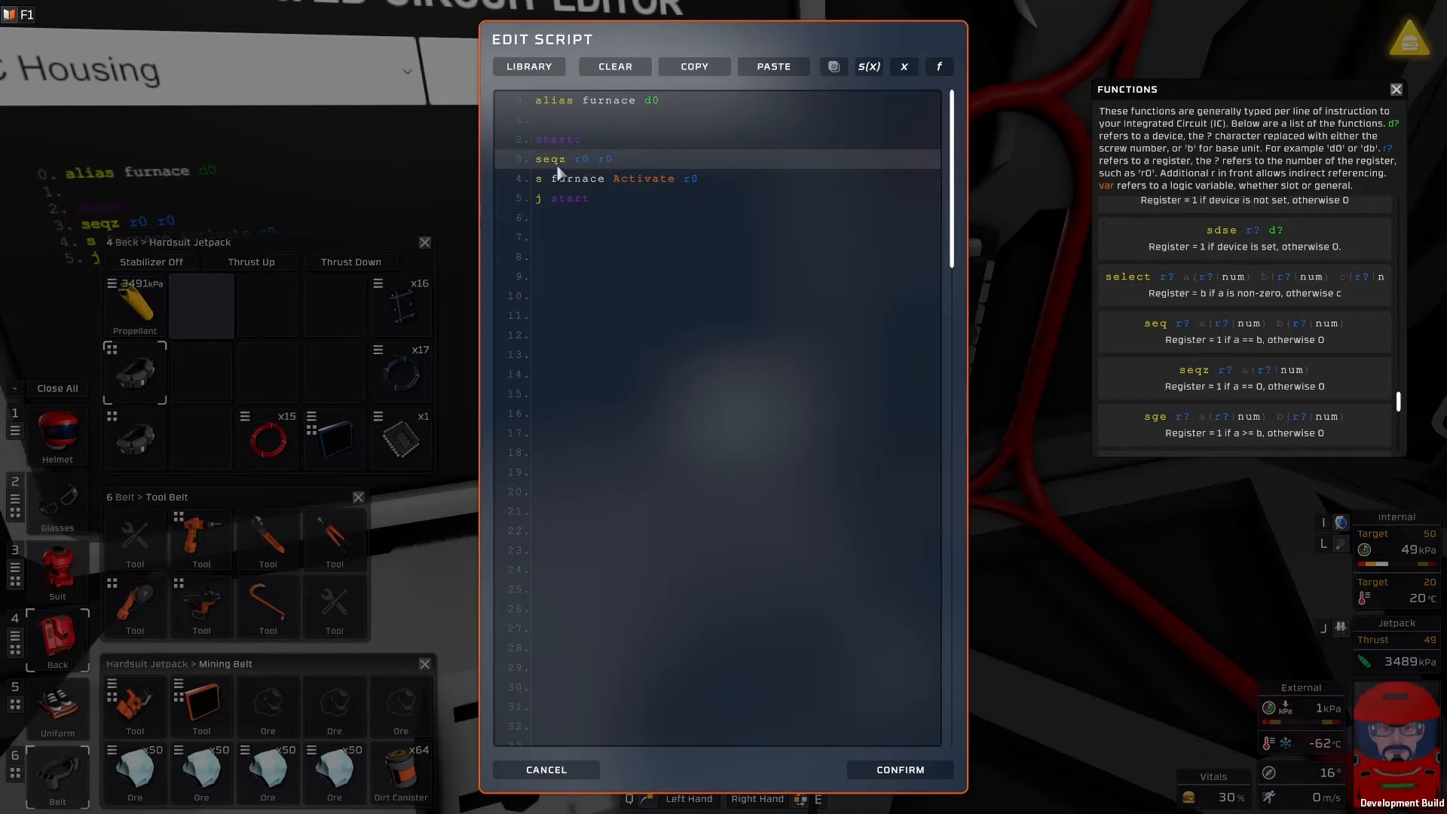
pyautogui.moveTo(591, 176)
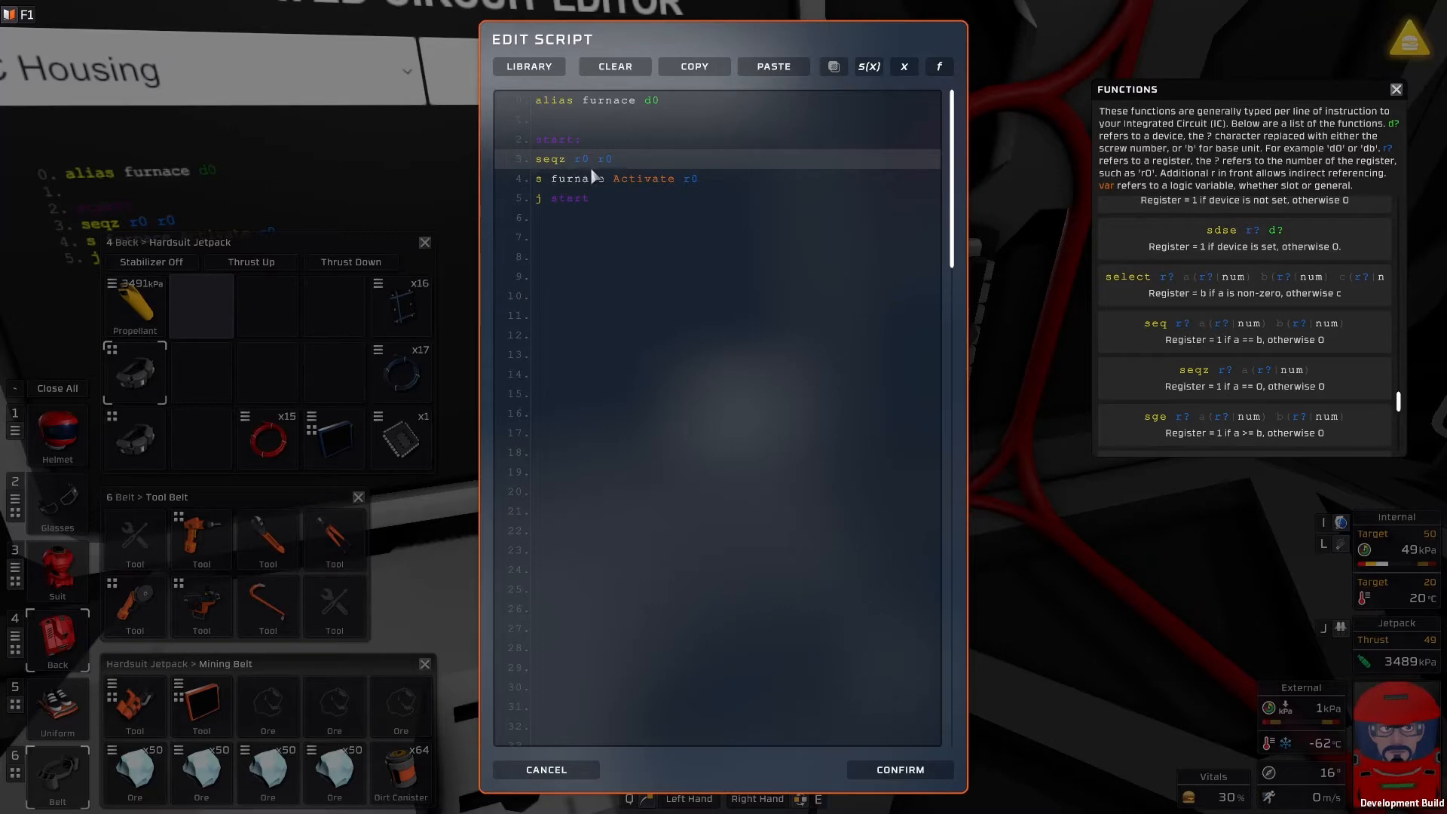
pyautogui.moveTo(609, 167)
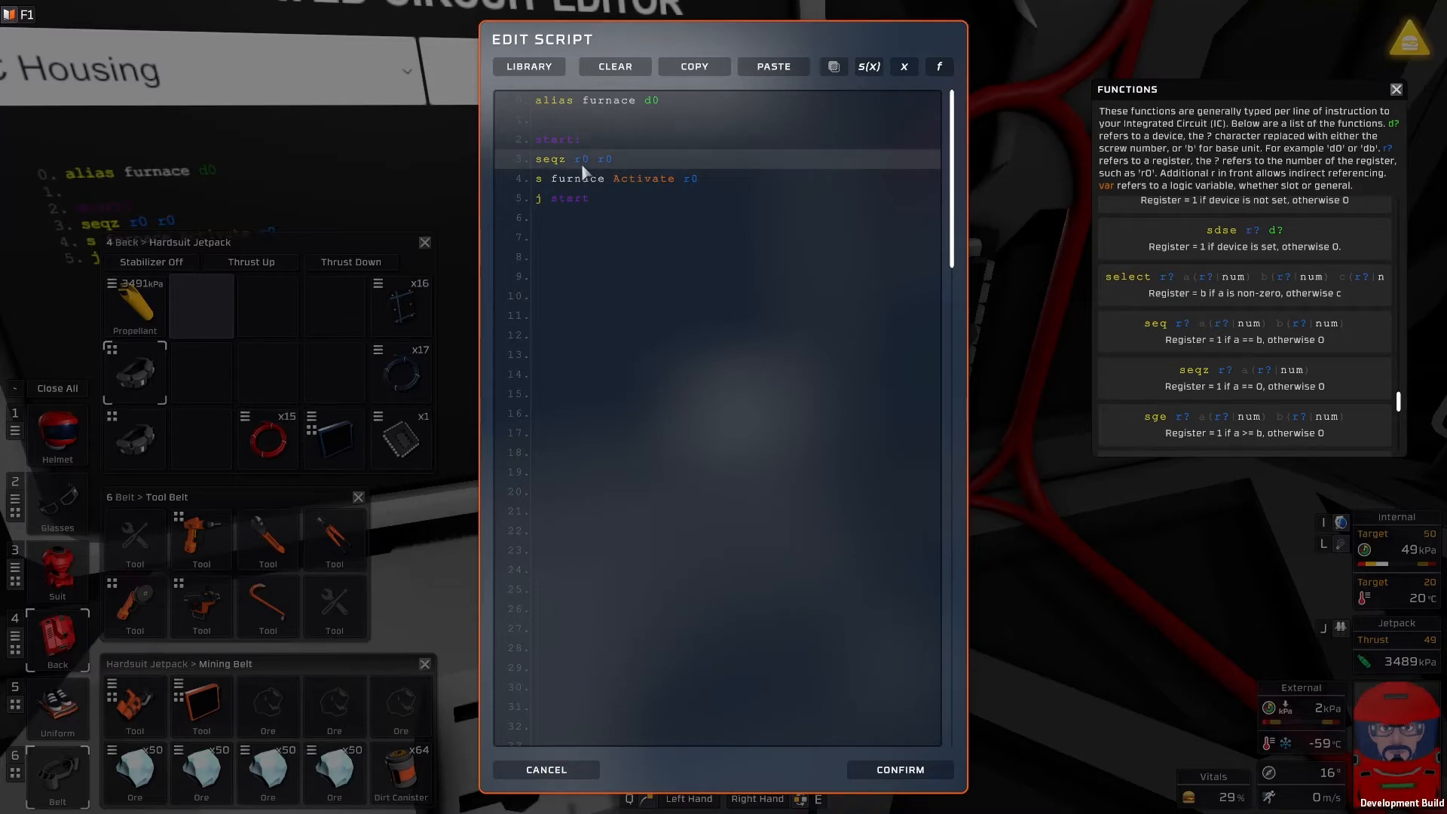
pyautogui.moveTo(598, 170)
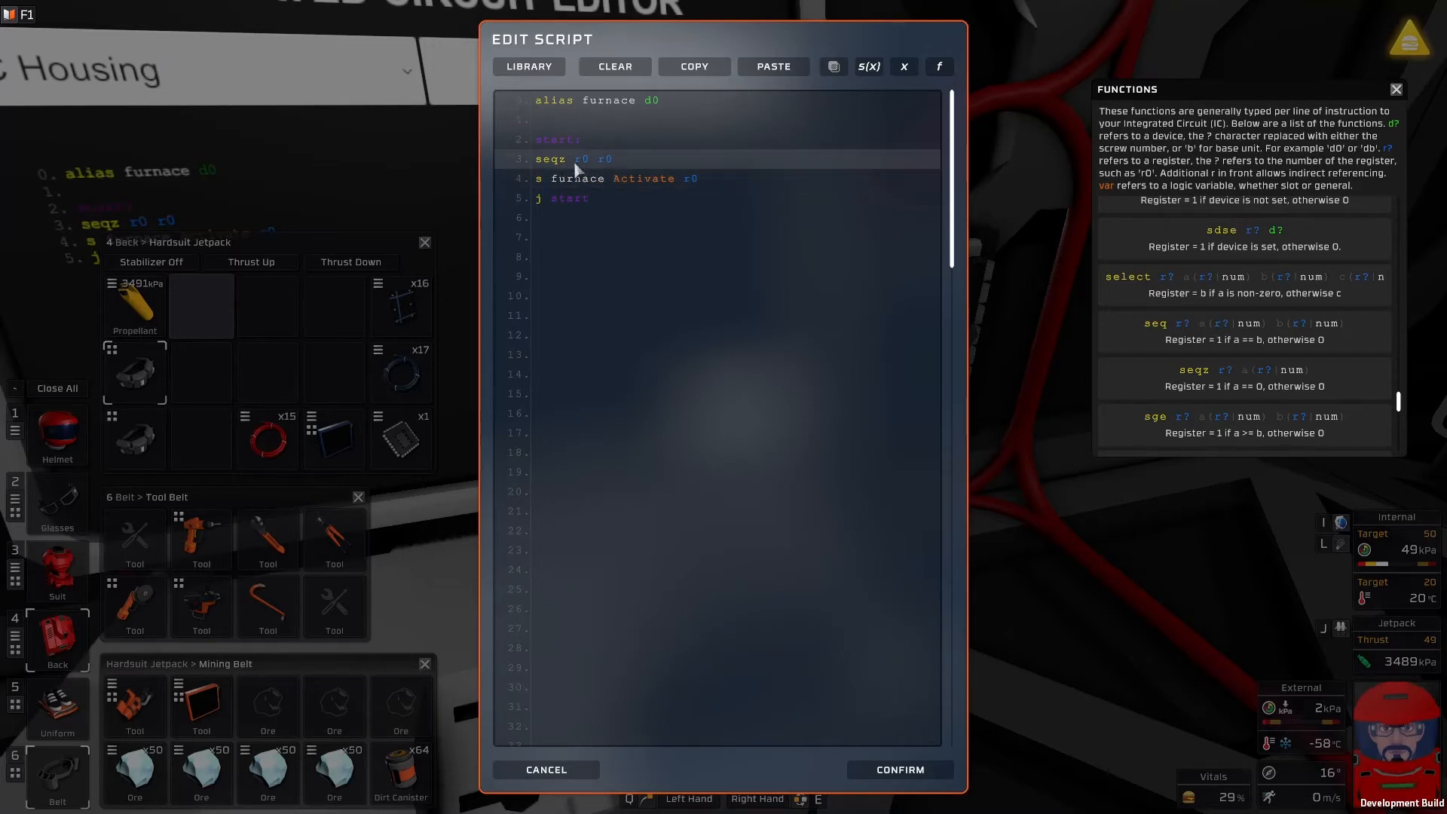
pyautogui.moveTo(541, 173)
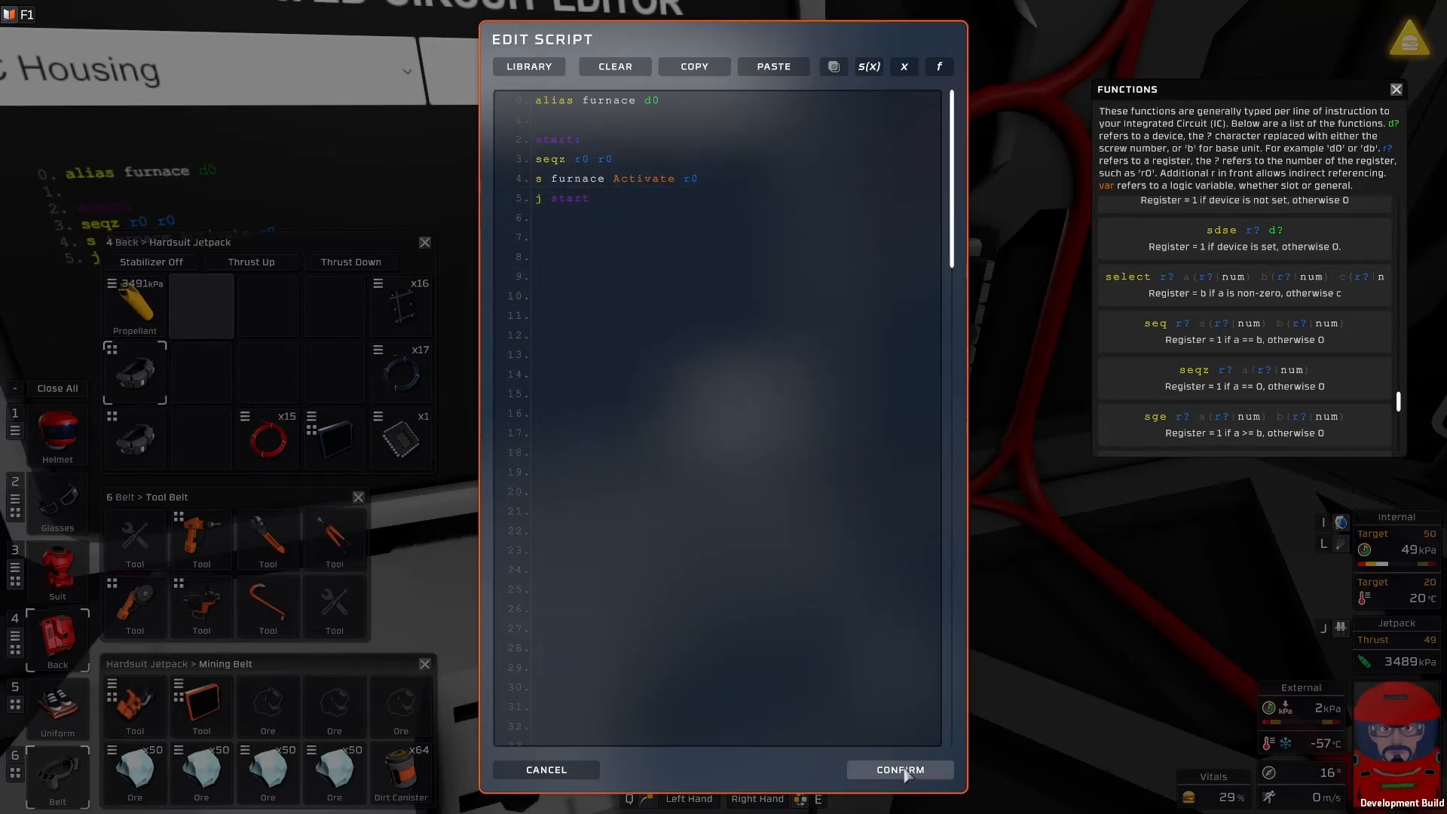
pyautogui.click(898, 769)
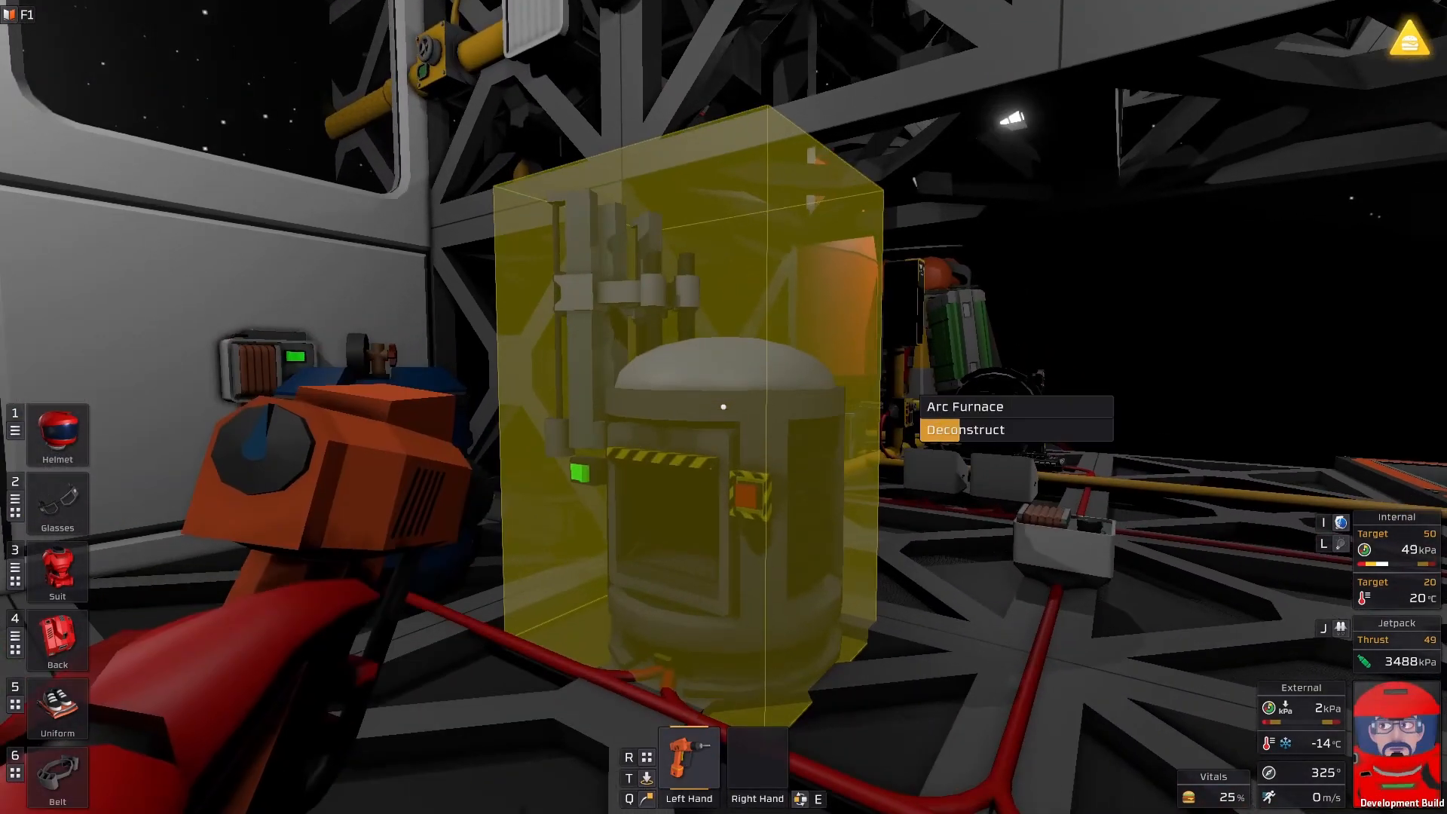
# Deconstruct the Arc Furnace with the wrench
pyautogui.click(964, 430)
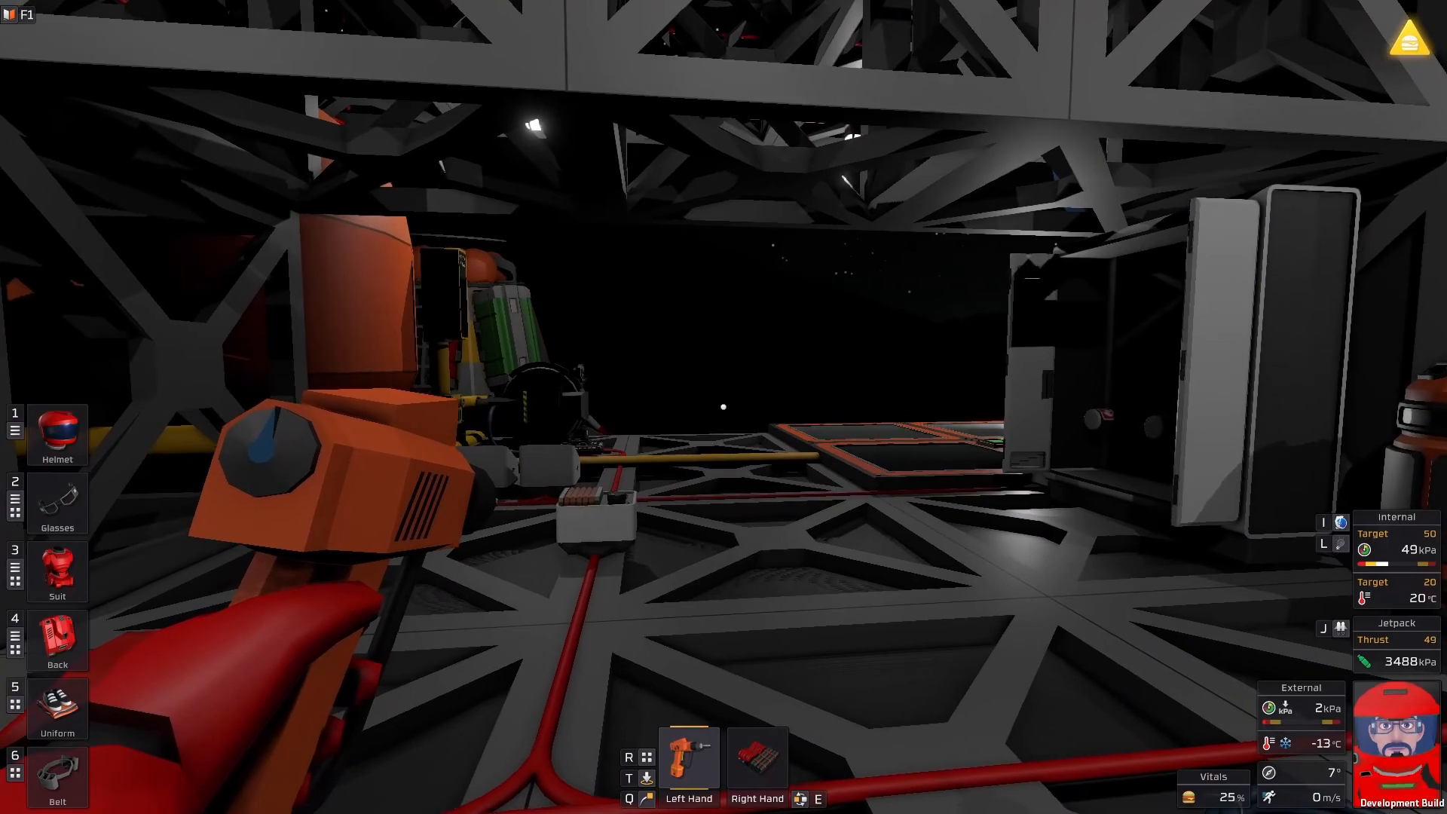